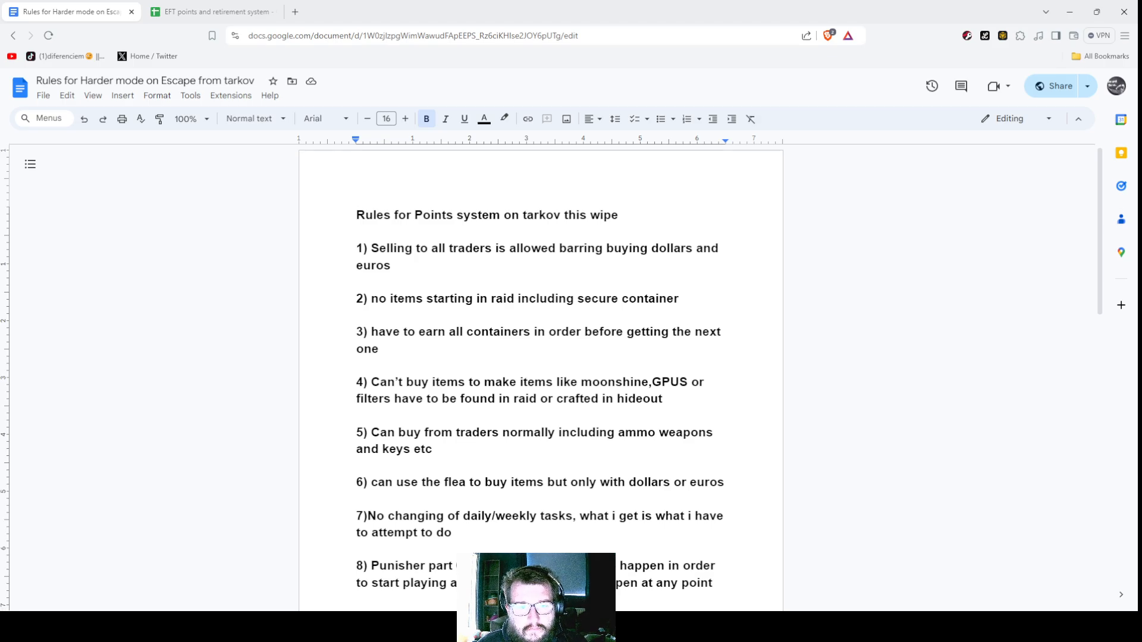
Scroll through the rules document, then switch to the points-tracking spreadsheet
scroll("down", 3)
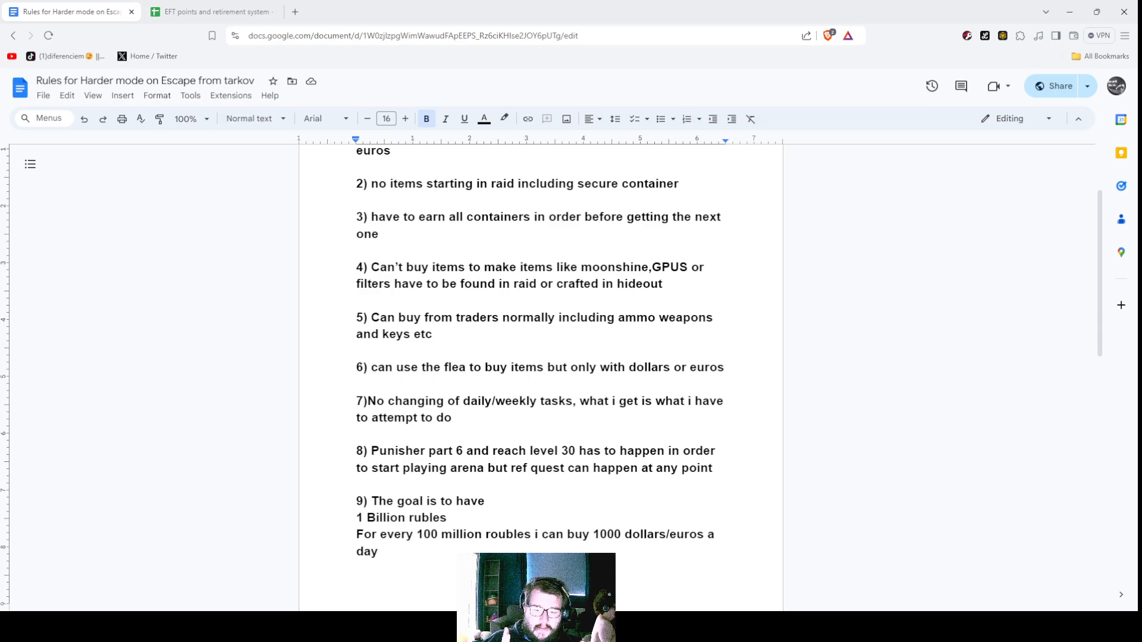
scroll("down", 3)
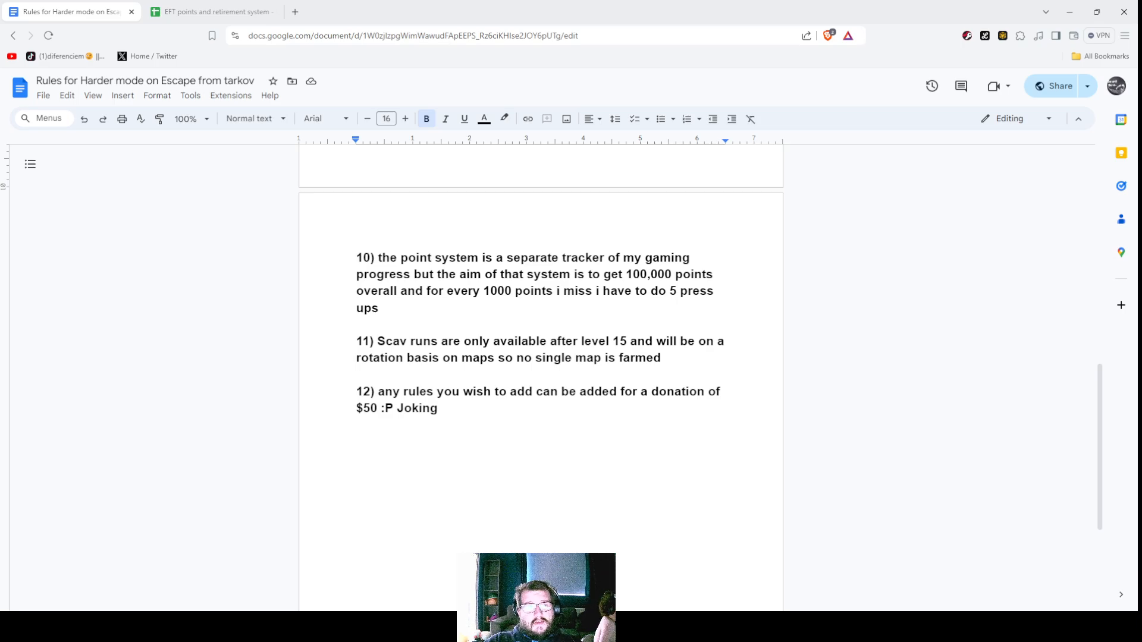
left_click(212, 12)
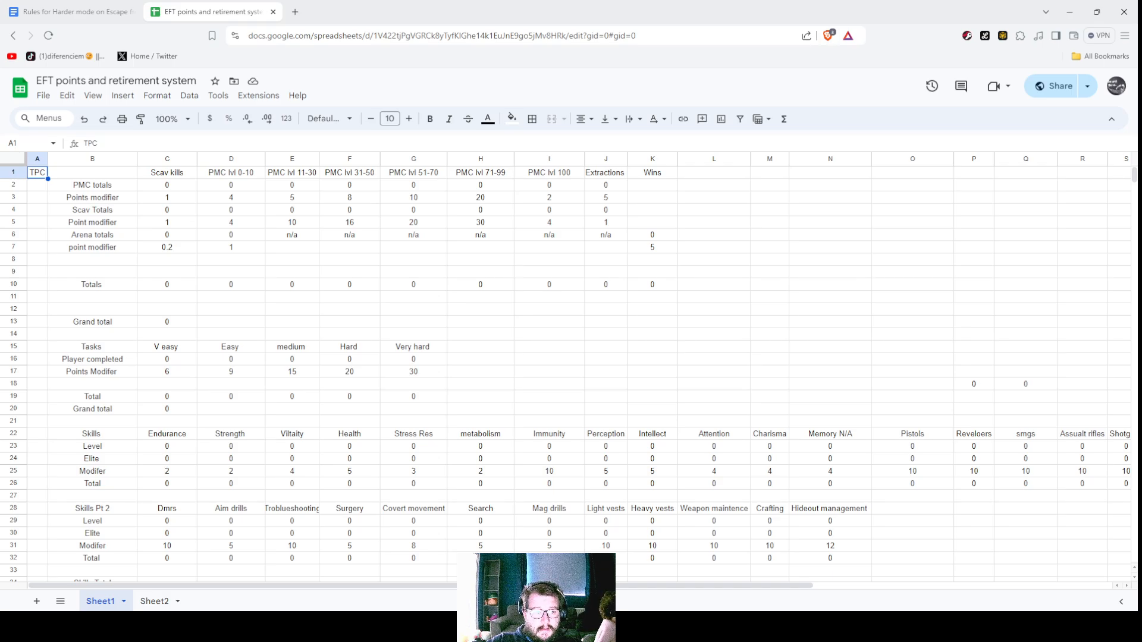
Scroll the tracker down to the 100,000-point Target row and return to the rules document
scroll("down", 3)
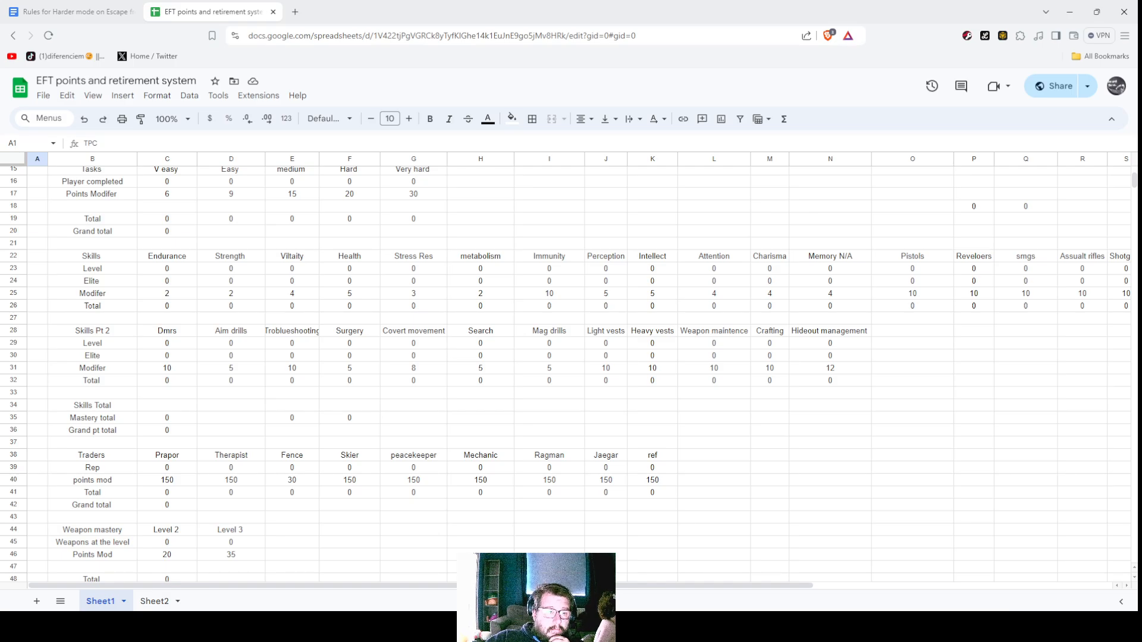
scroll("down", 3)
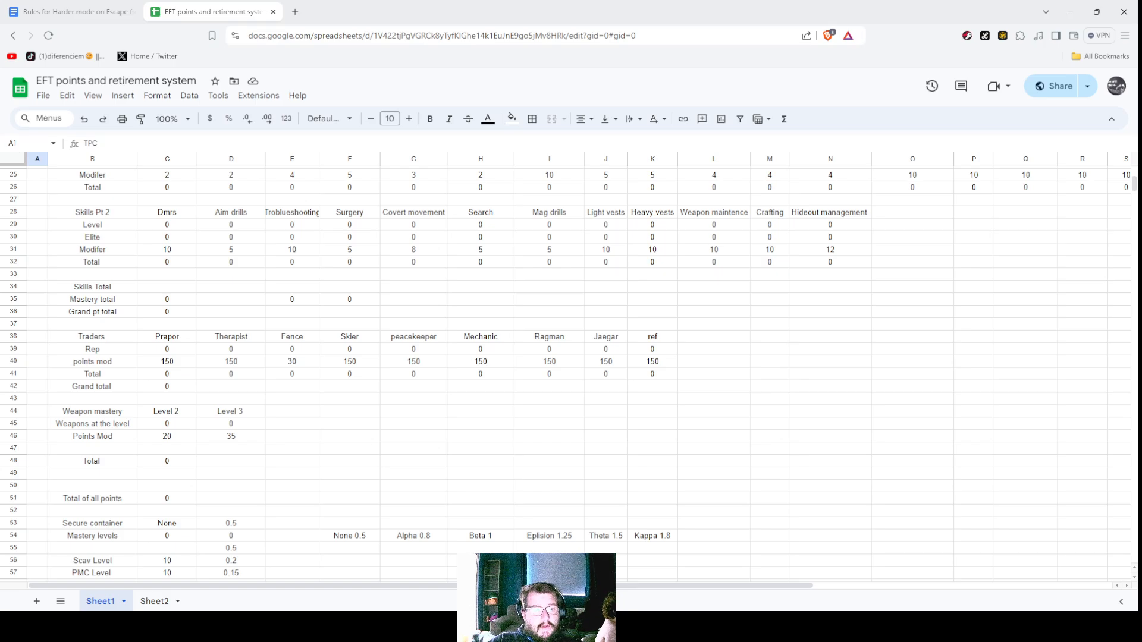
scroll("down", 3)
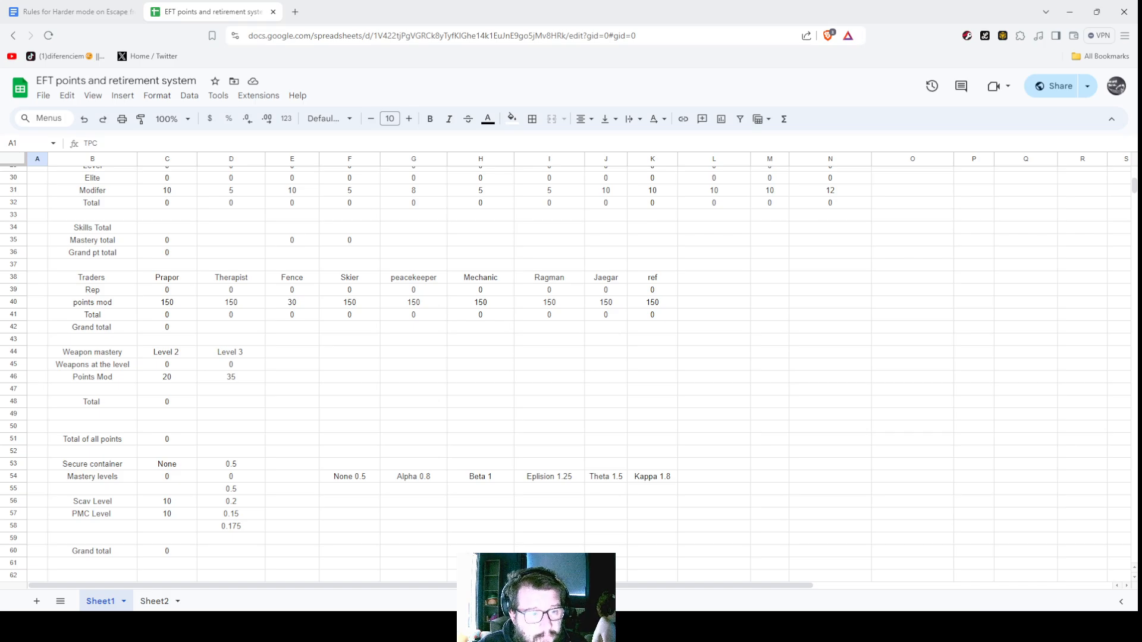
scroll("down", 3)
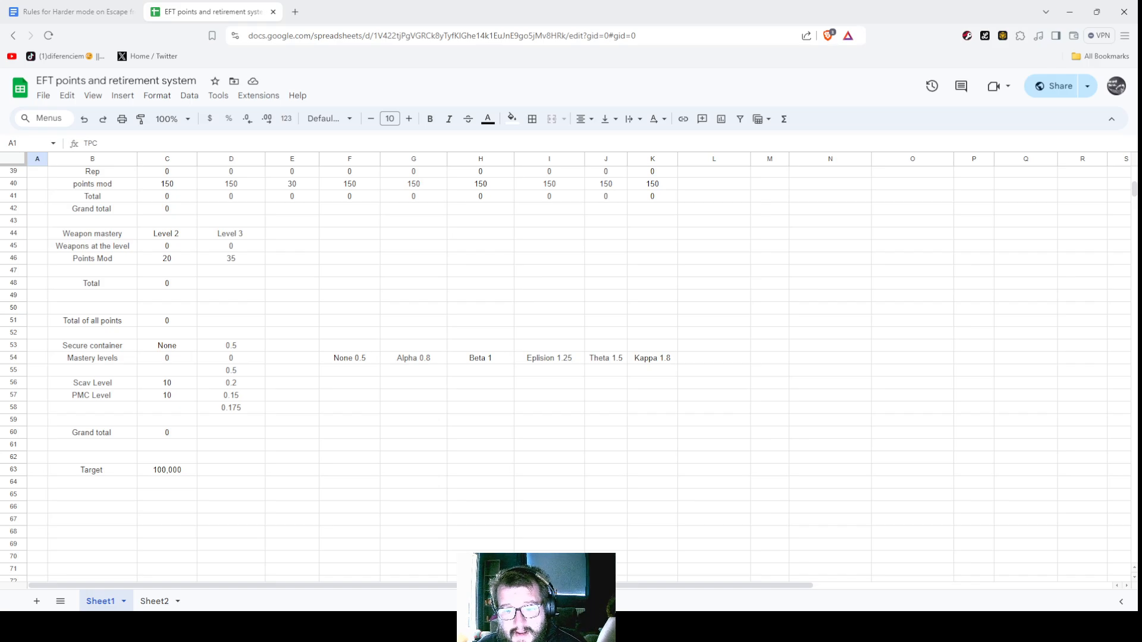
left_click(68, 12)
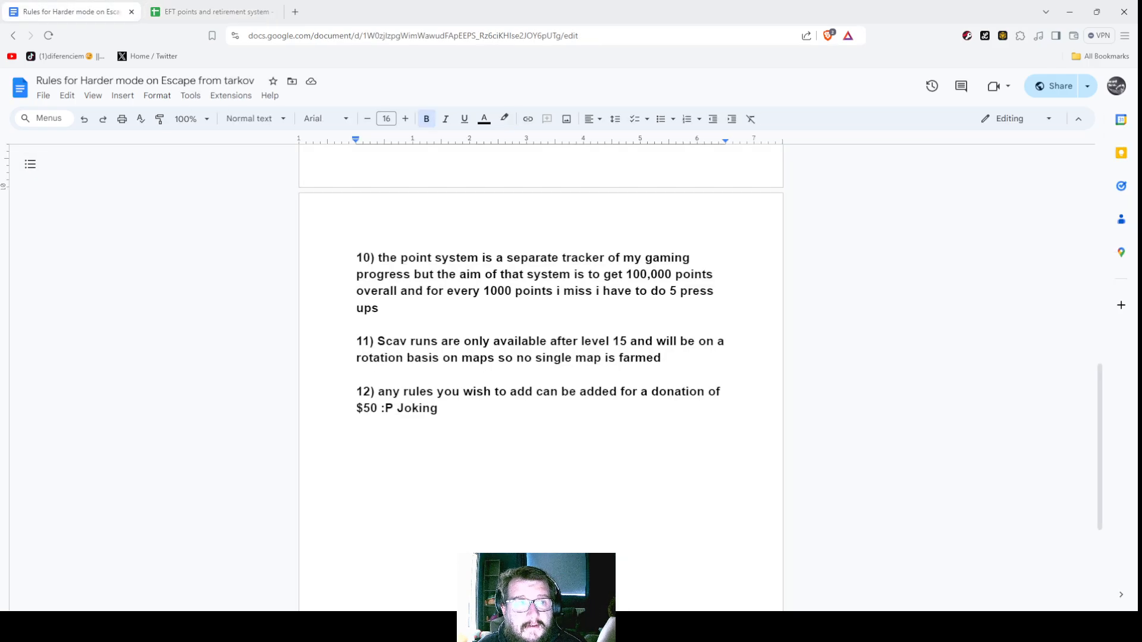